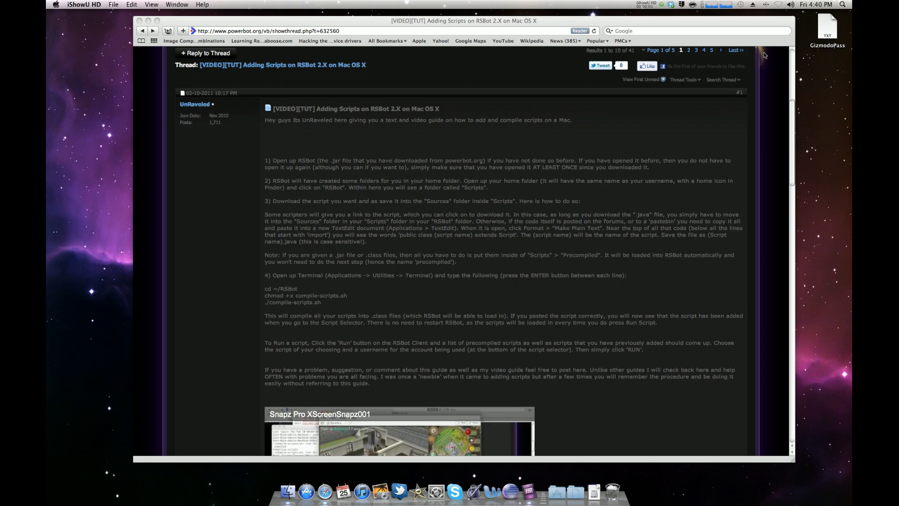
{"action": "mouse_move", "coordinate": [733, 55]}
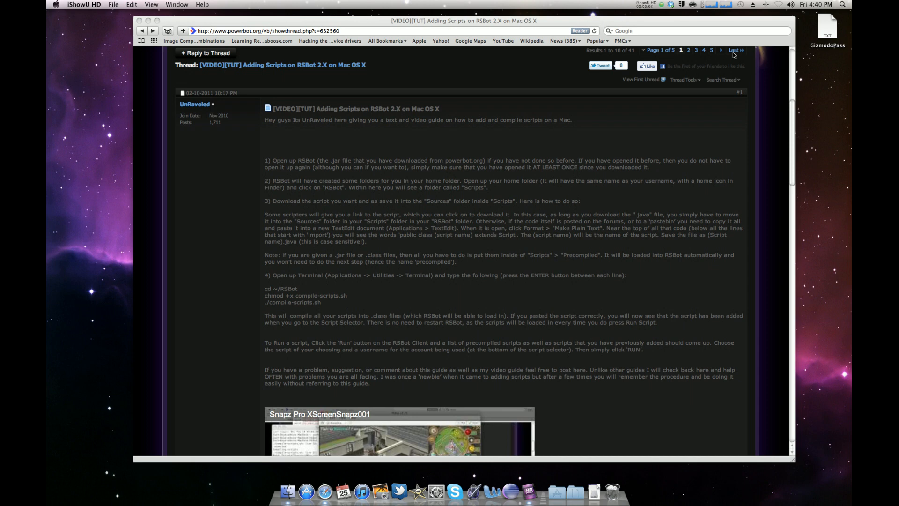
{"action": "mouse_move", "coordinate": [474, 240]}
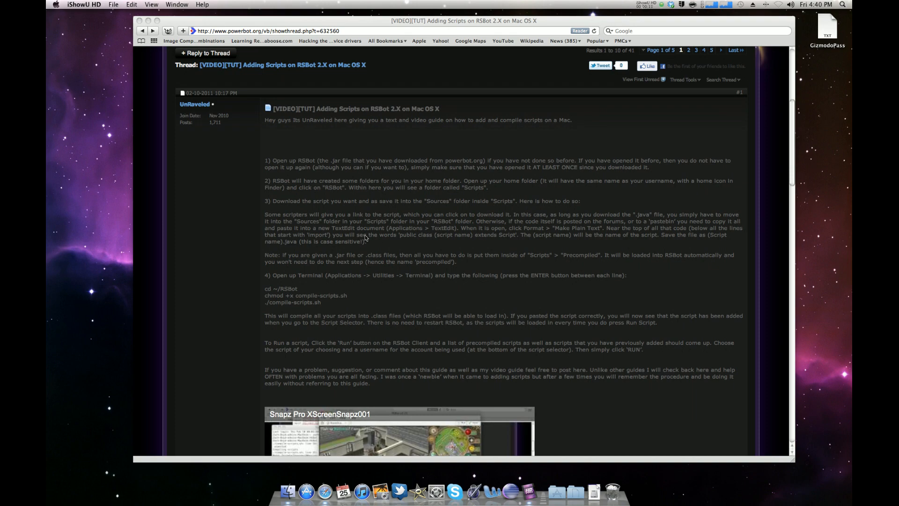
{"action": "mouse_move", "coordinate": [509, 334]}
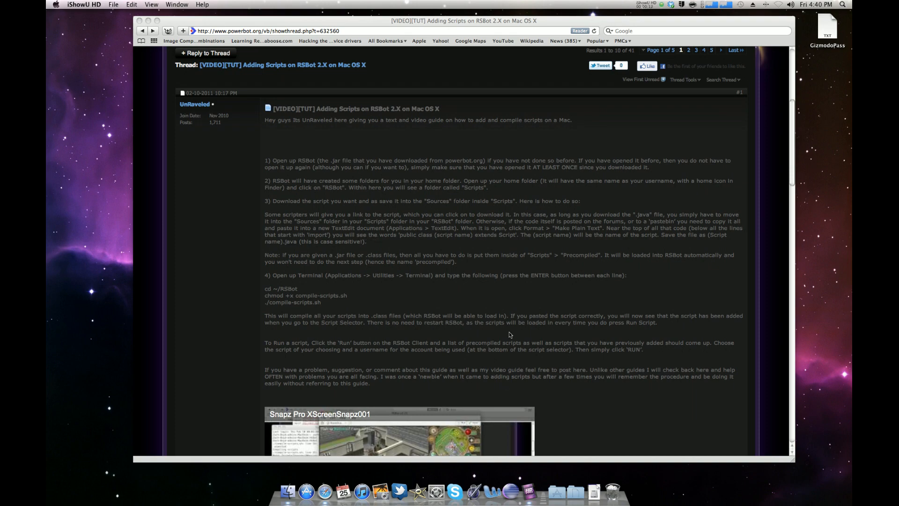
Step: Launch Terminal via Spotlight search for "terminal" beside the RSBot guide
{"action": "scroll", "scroll_direction": "down", "scroll_amount": 3}
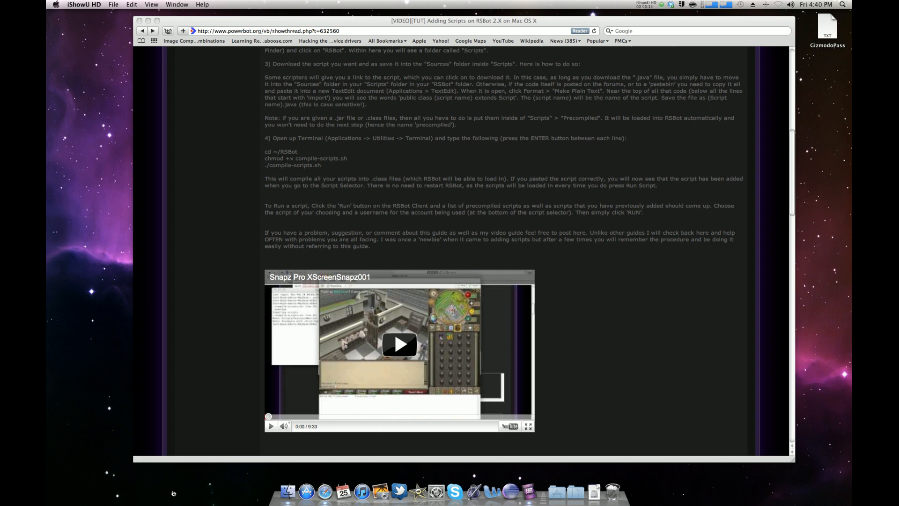
{"action": "mouse_move", "coordinate": [647, 402]}
{"action": "type", "text": "terminal"}
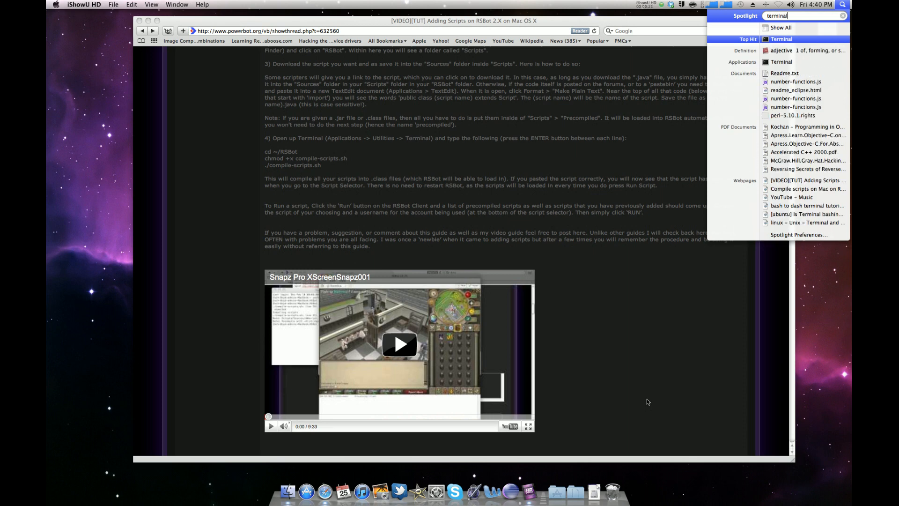
{"action": "left_click", "coordinate": [781, 38]}
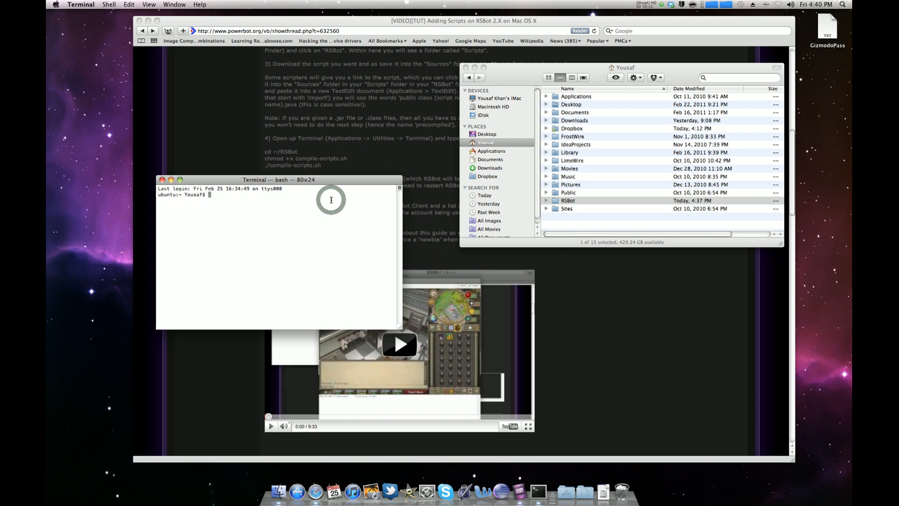
Step: Change directory into the RSBot folder using cd with the dropped-in folder path
{"action": "type", "text": "cd"}
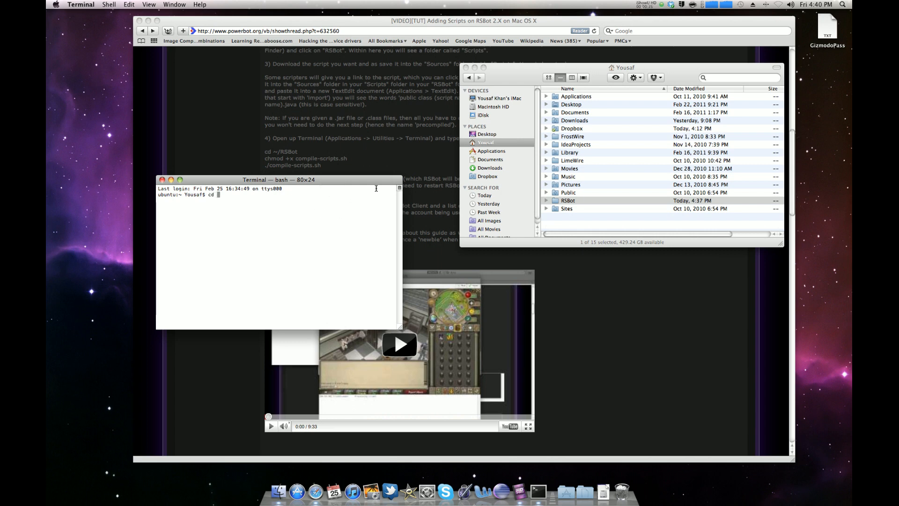
{"action": "left_click", "coordinate": [567, 200]}
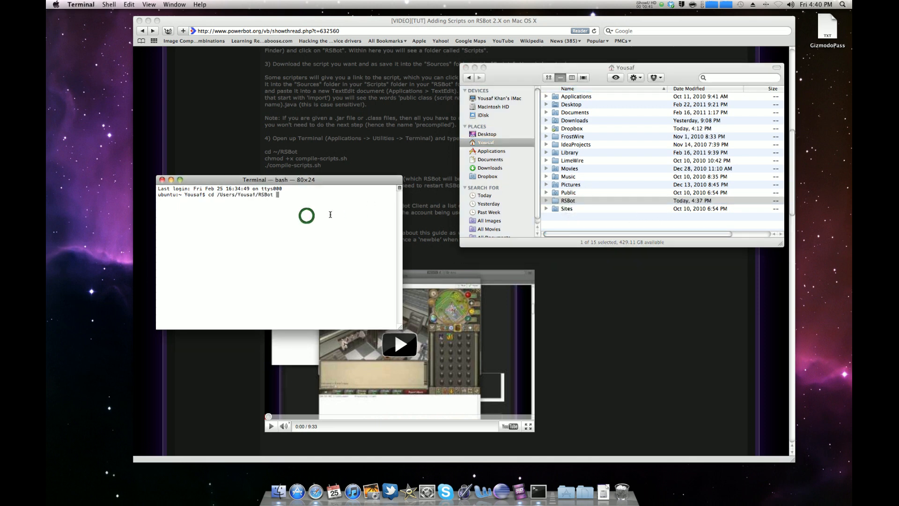
{"action": "key", "text": "Return"}
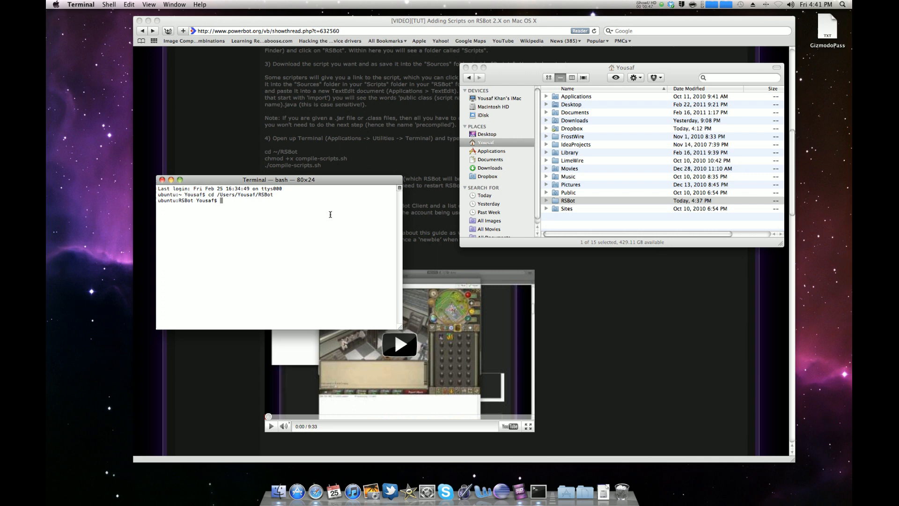
Step: Open compile-scripts.sh in vim with vi compile-scripts.sh
{"action": "type", "text": "vi compile-script"}
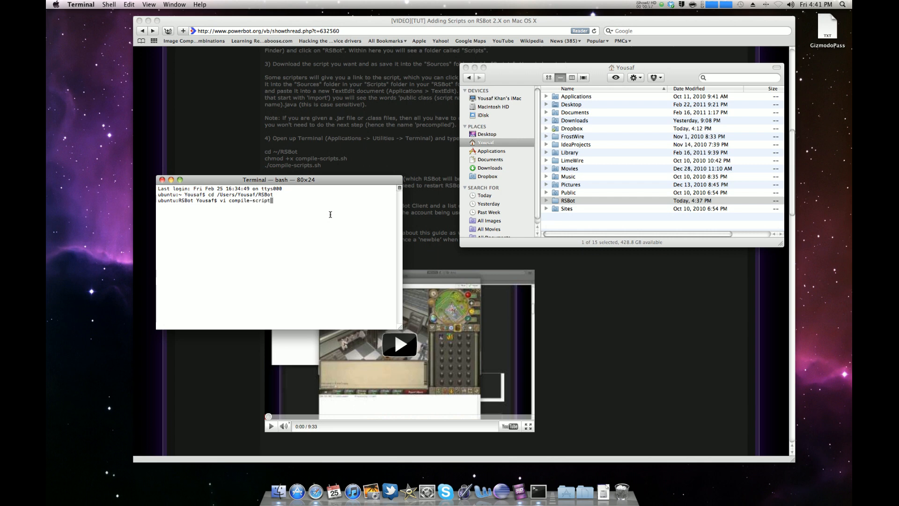
{"action": "type", "text": "s.sh"}
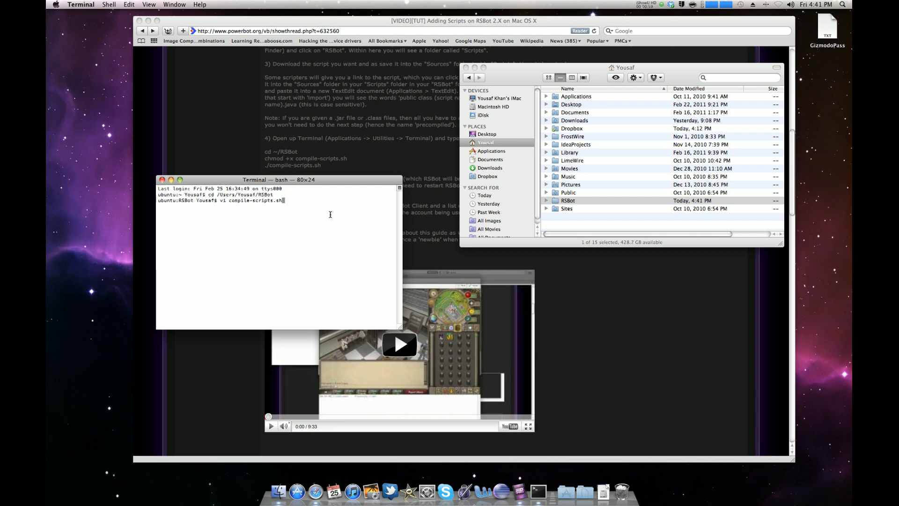
{"action": "key", "text": "Return"}
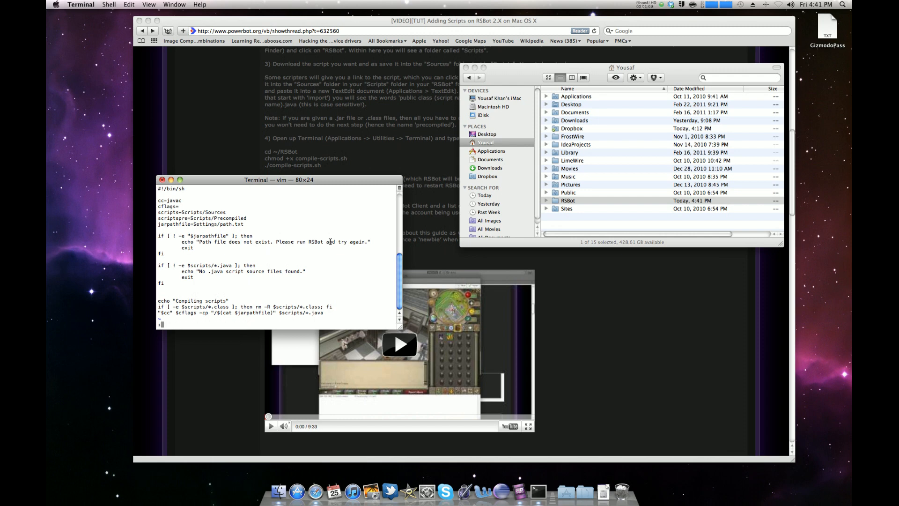
Step: Set fileformat=unix on compile-scripts.sh in vim, then save and quit with :wq
{"action": "type", "text": ":set"}
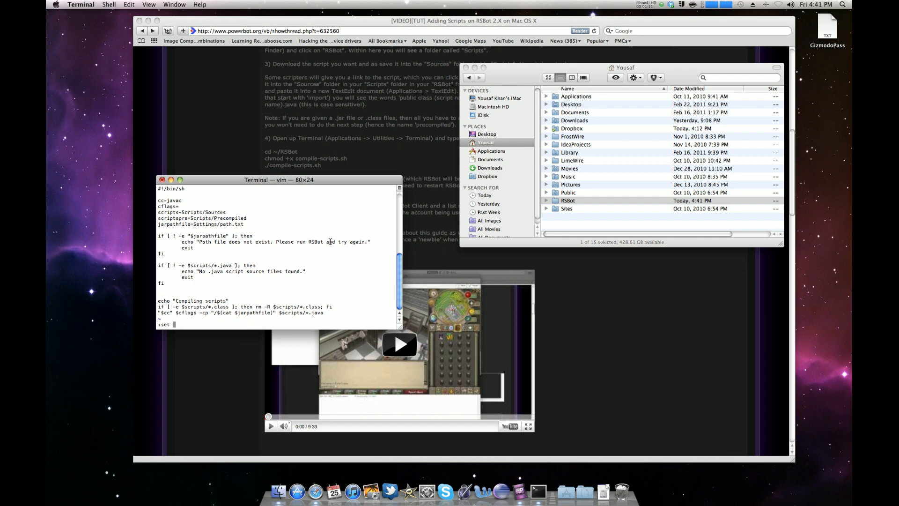
{"action": "type", "text": "fileformat="}
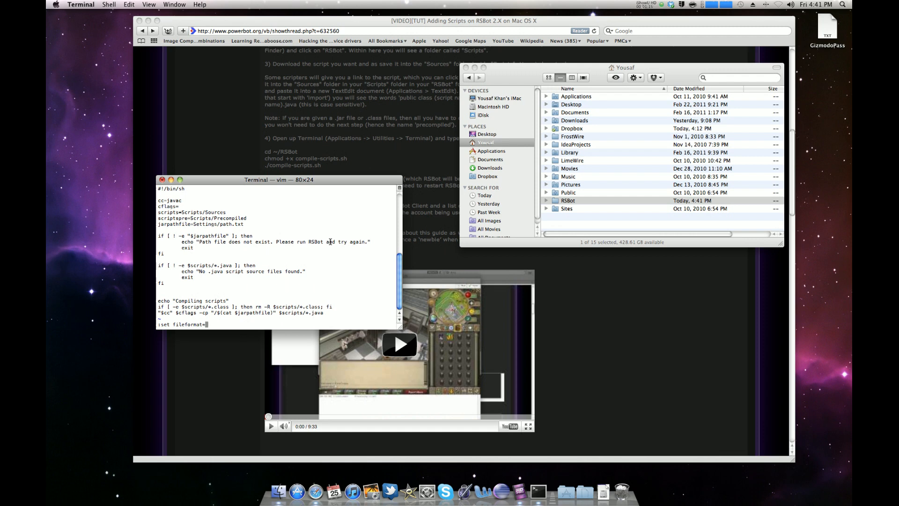
{"action": "type", "text": "unix"}
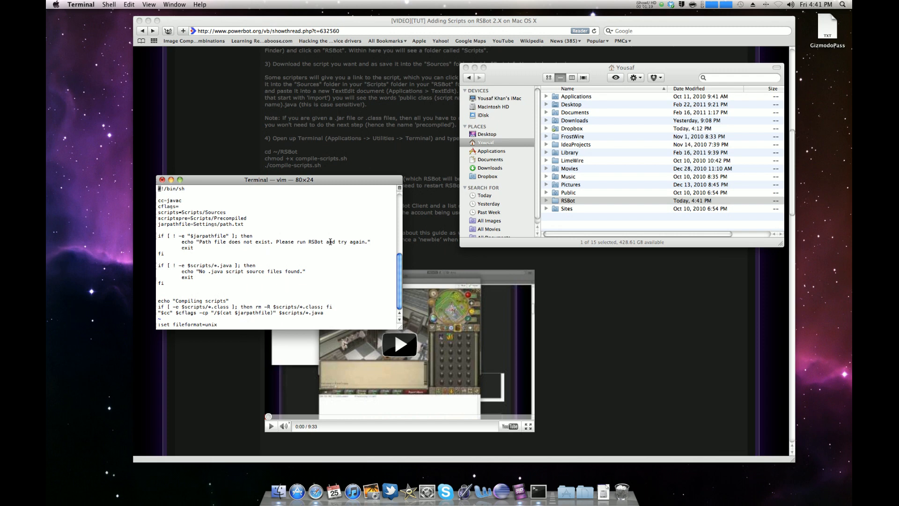
{"action": "type", "text": ":w"}
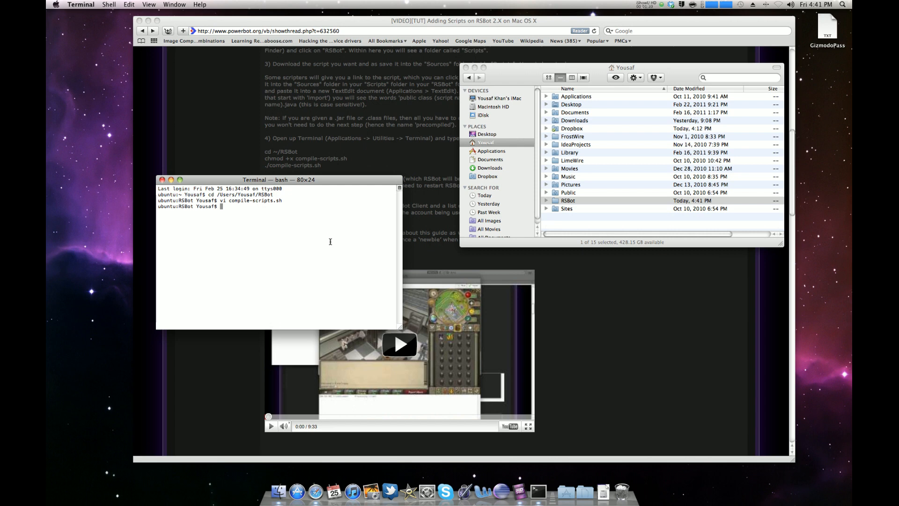
Step: Make compile-scripts.sh executable with chmod +x
{"action": "type", "text": "chmod +x compile-scripts."}
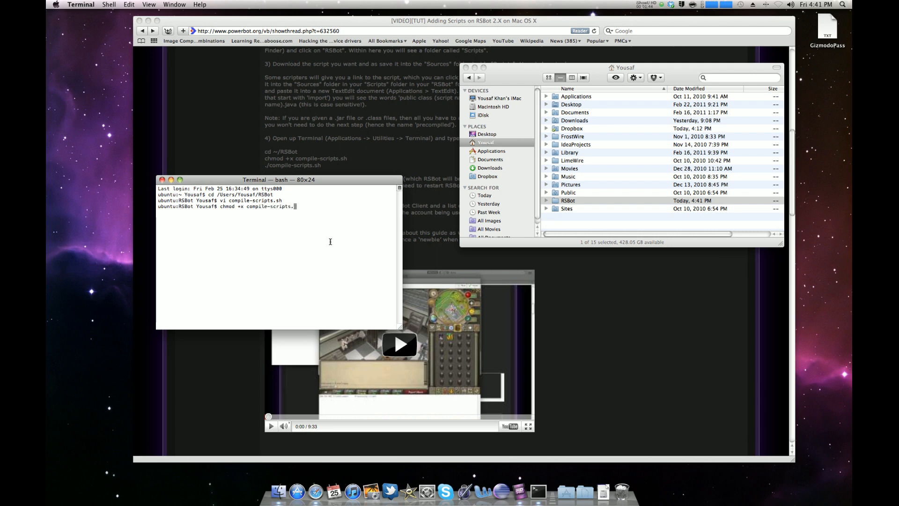
{"action": "key", "text": "Return"}
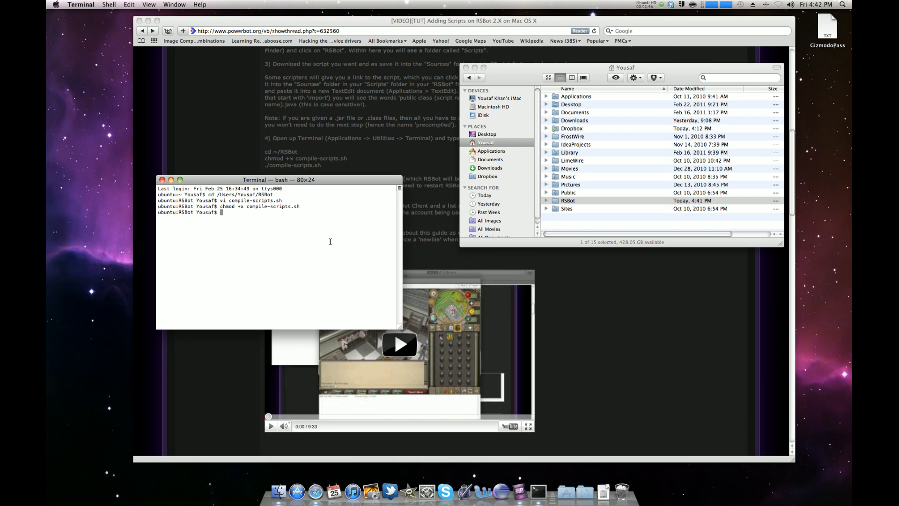
Step: Run ./compile-scripts.sh to compile the RSBot scripts
{"action": "type", "text": "./"}
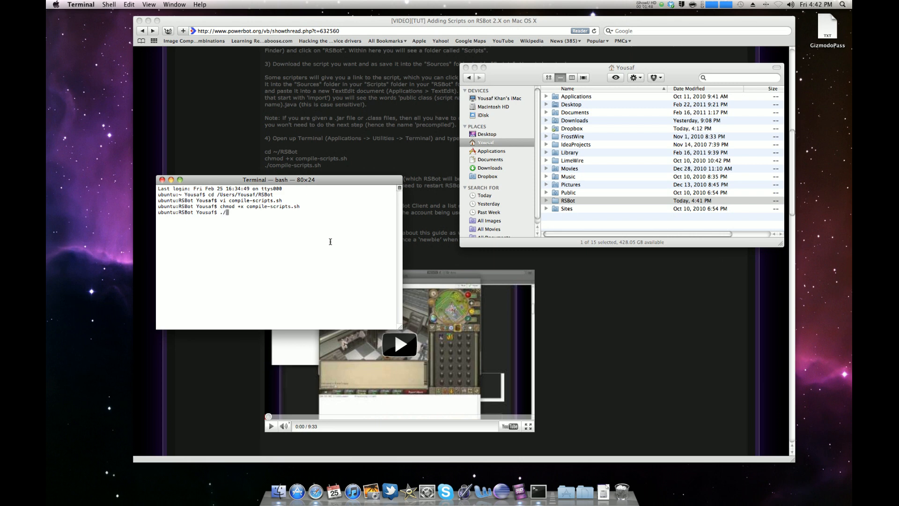
{"action": "type", "text": "compile"}
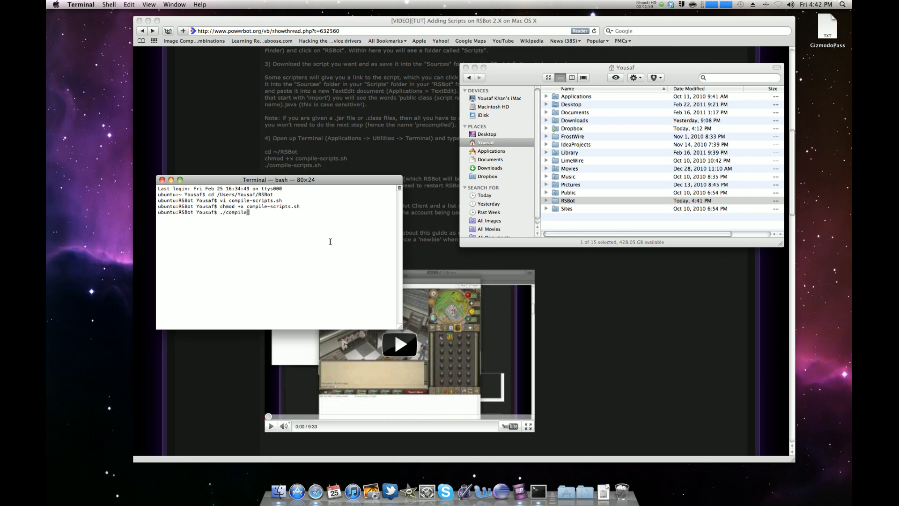
{"action": "type", "text": "-scripts."}
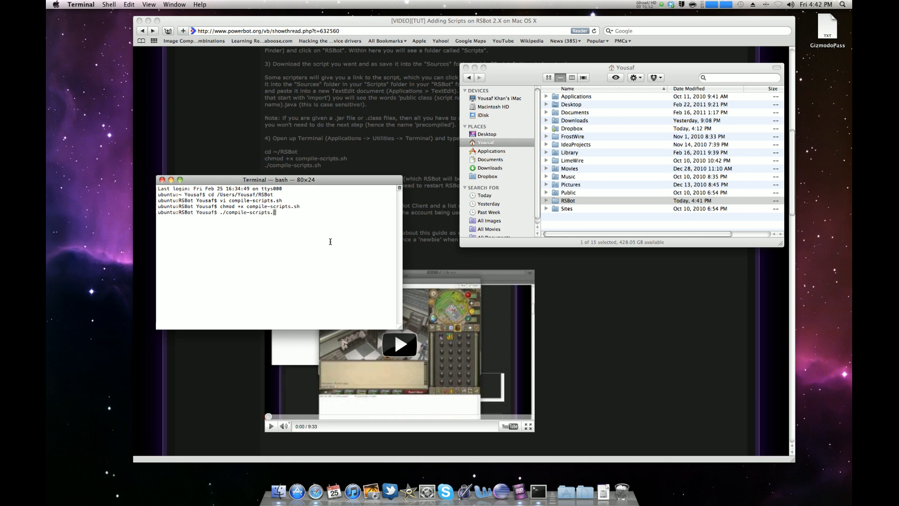
{"action": "key", "text": "Return"}
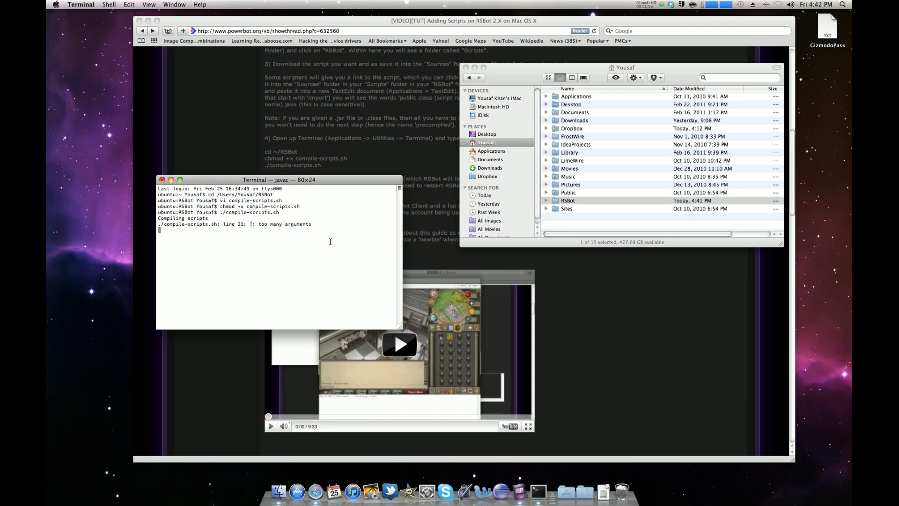
Step: Let the compilation finish with its deprecated-API note and return to the prompt
{"action": "key", "text": "Return"}
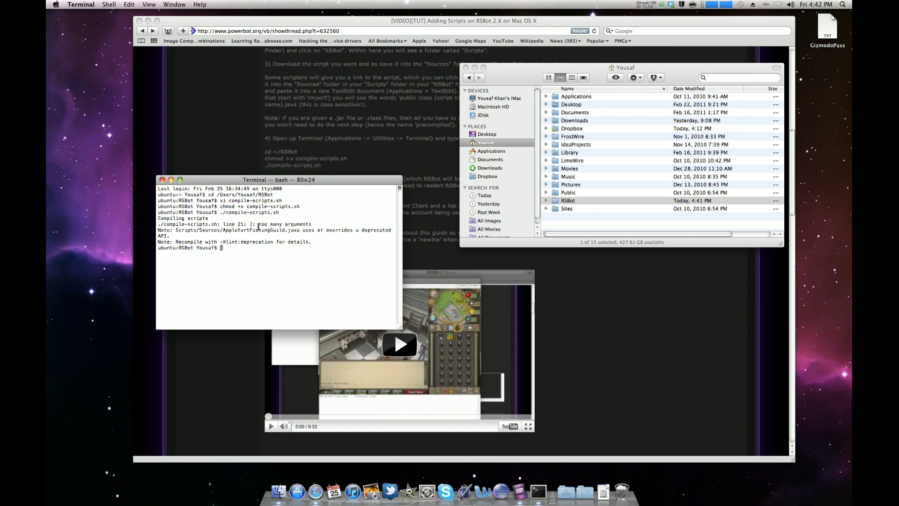
{"action": "mouse_move", "coordinate": [304, 226]}
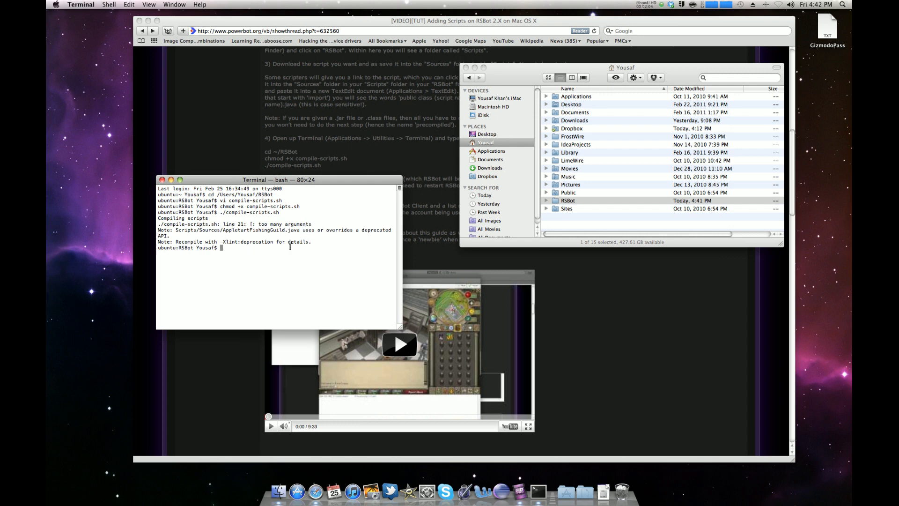
{"action": "mouse_move", "coordinate": [224, 247]}
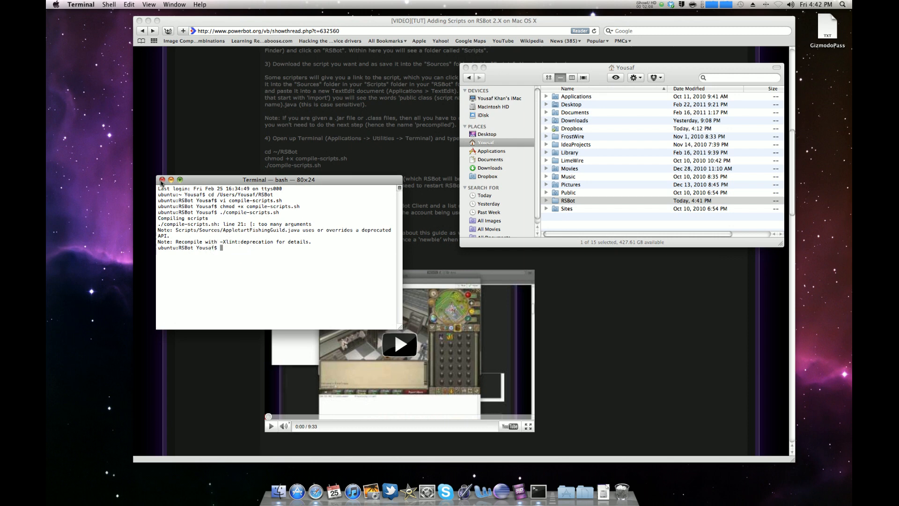
{"action": "left_click", "coordinate": [660, 5]}
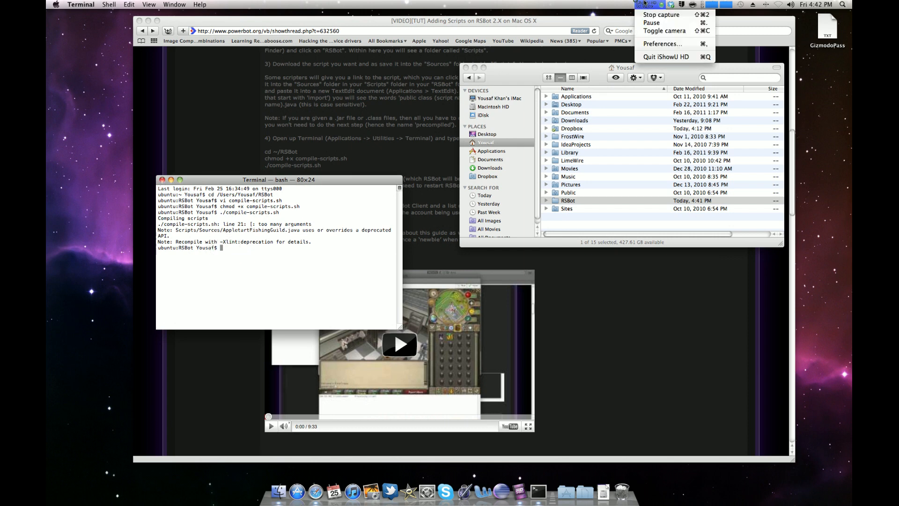